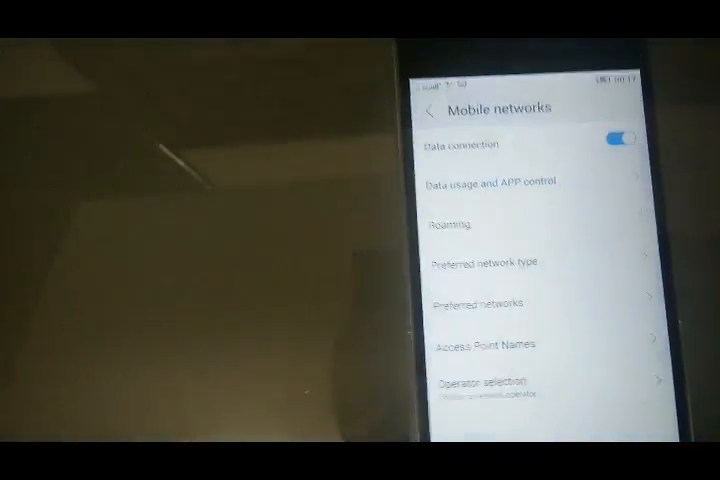
Step: Browse Access Point Names, then return to reach the Preferred networks page
left_click(490, 343)
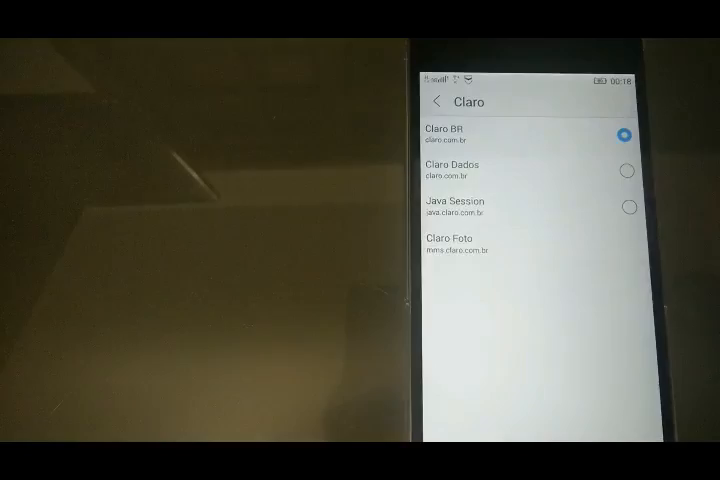
left_click(438, 100)
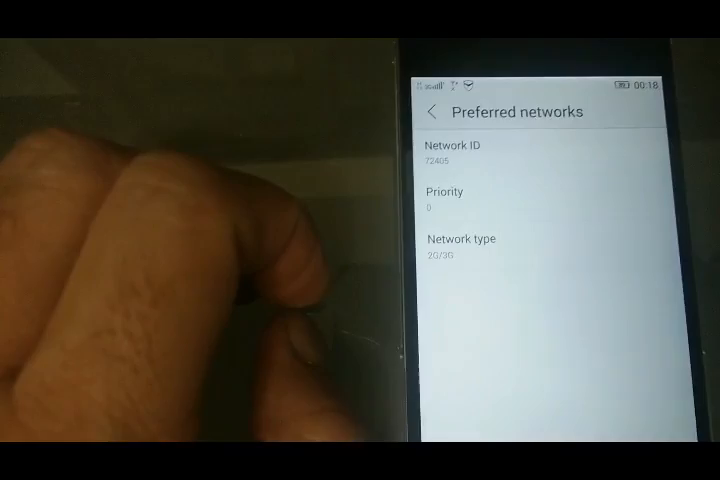
Step: Open the saved network's type choices, showing 2G and 3G checked, 4G unchecked
left_click(464, 238)
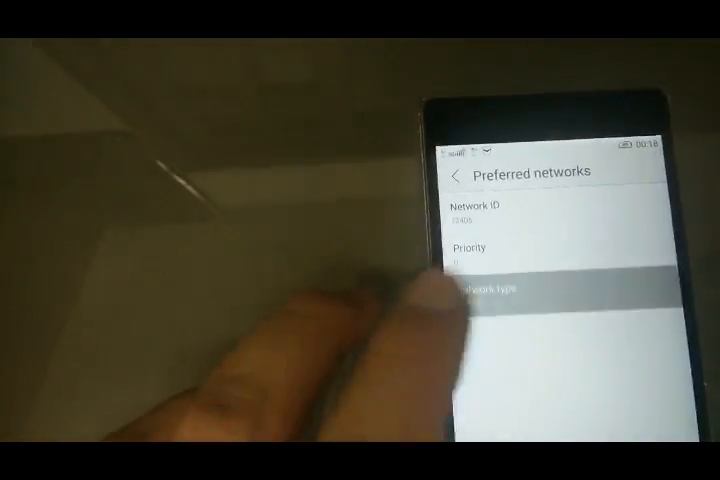
left_click(490, 288)
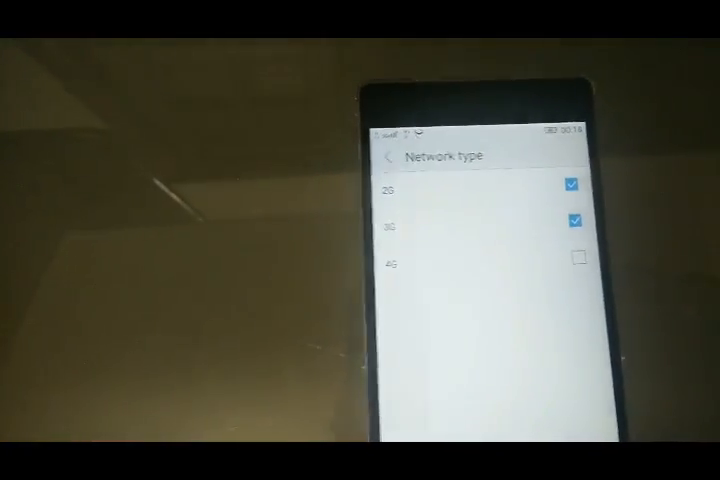